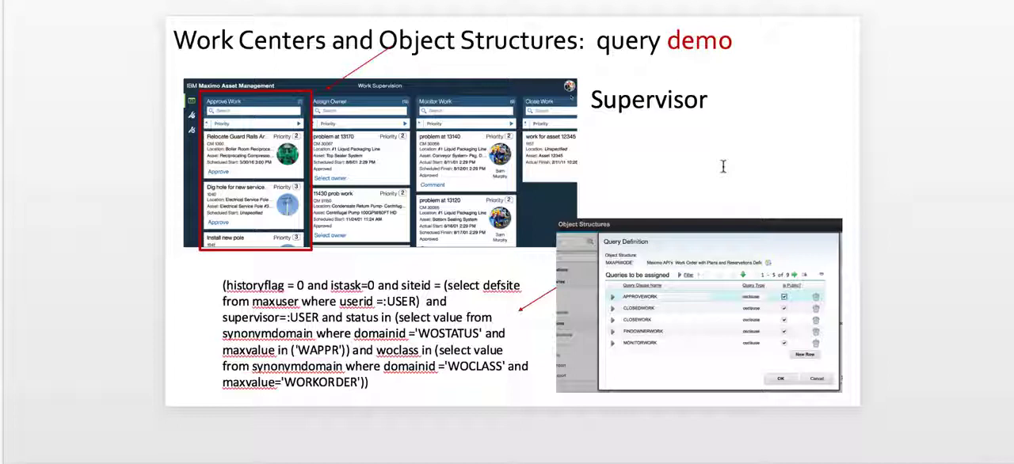
pyautogui.moveTo(637, 128)
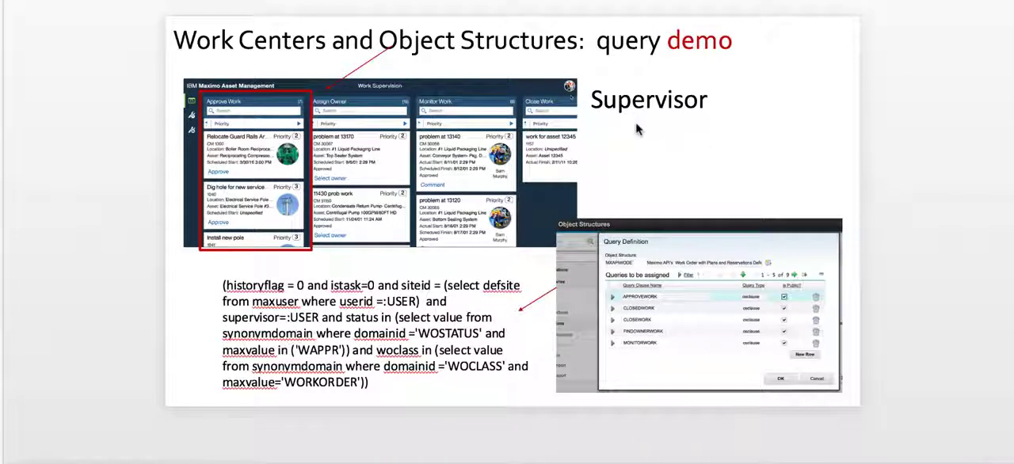
pyautogui.moveTo(656, 118)
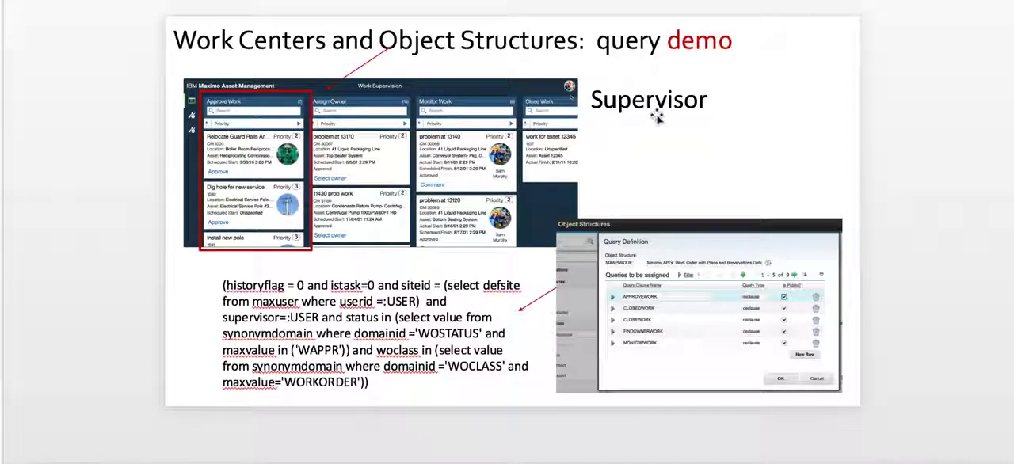
pyautogui.moveTo(641, 162)
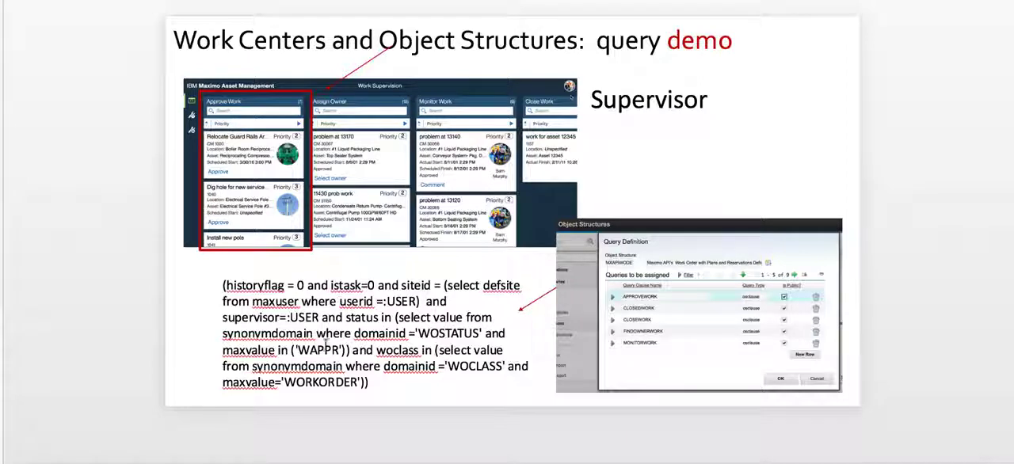
# Return from the Work Supervision work center to the administrator's classic Start Center.
pyautogui.press('right')
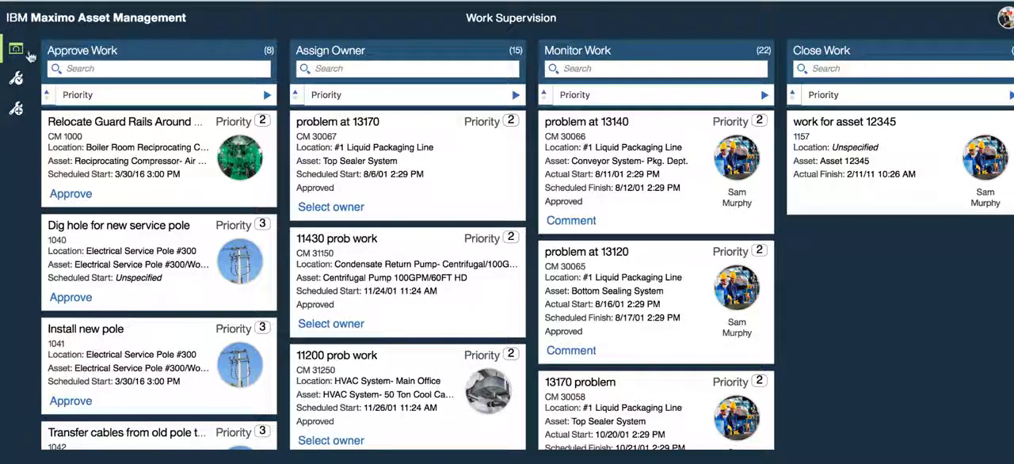
pyautogui.moveTo(190, 43)
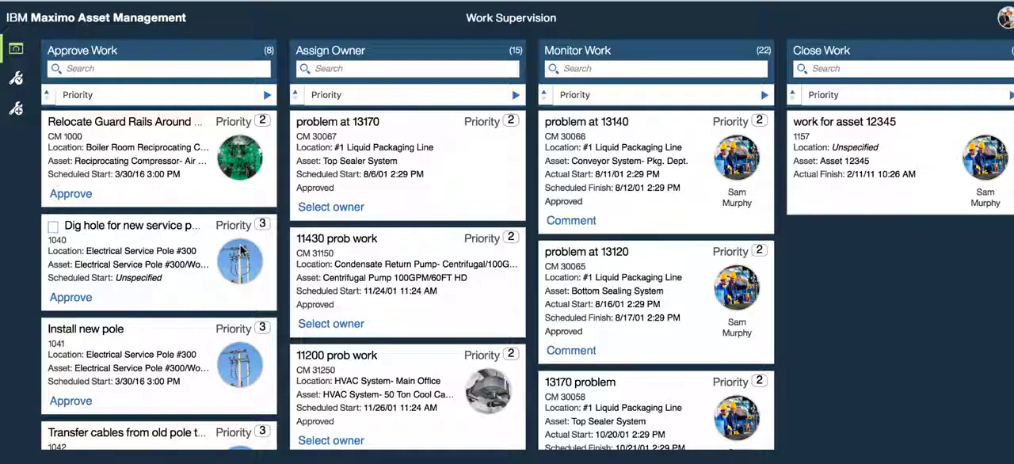
pyautogui.click(1003, 17)
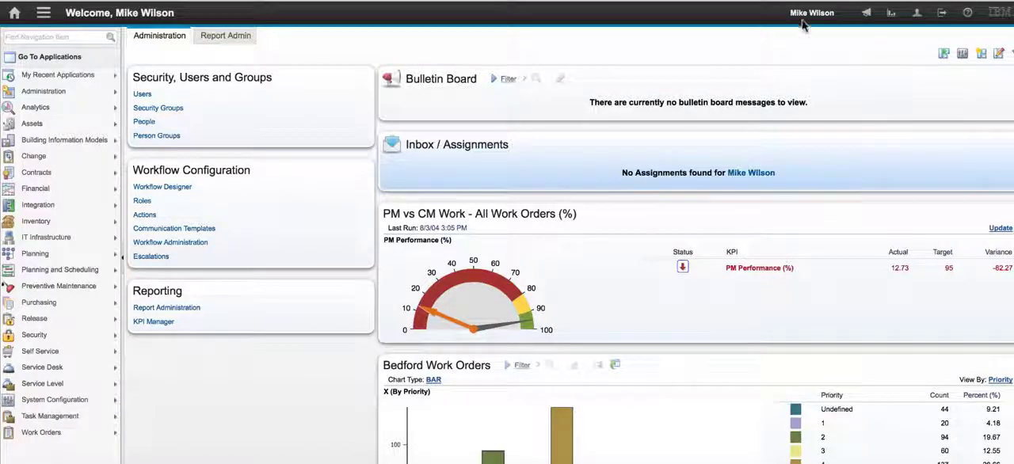
pyautogui.moveTo(177, 150)
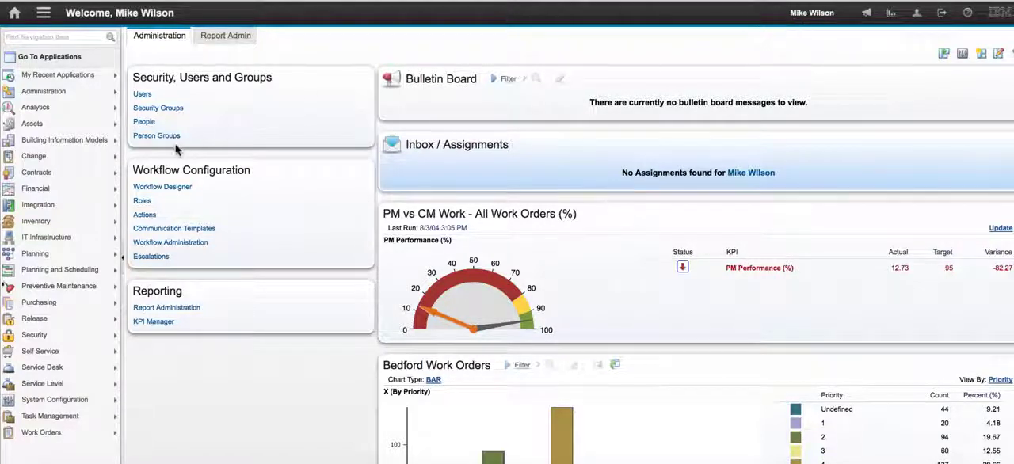
# In Object Structures, filter for 'mxapiwo' and open the MXAPIWODETAIL record, dismissing Select Fields.
pyautogui.click(38, 204)
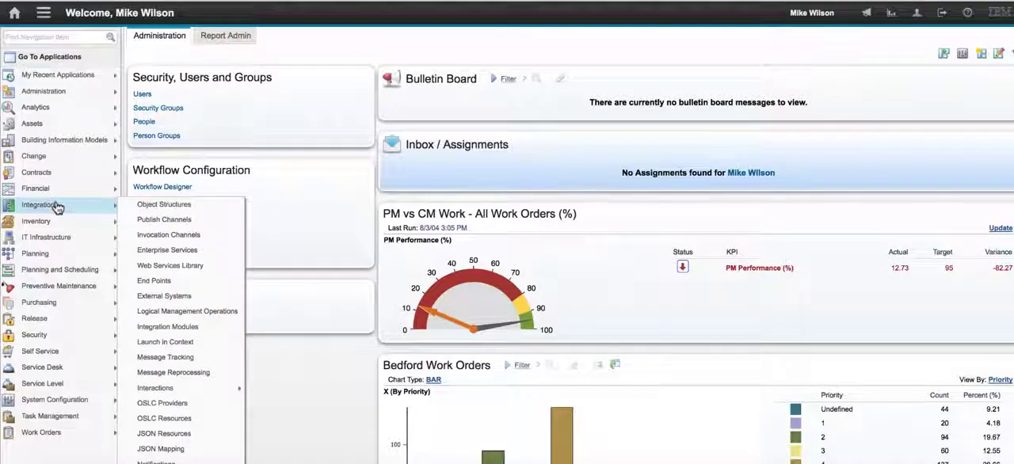
pyautogui.click(38, 205)
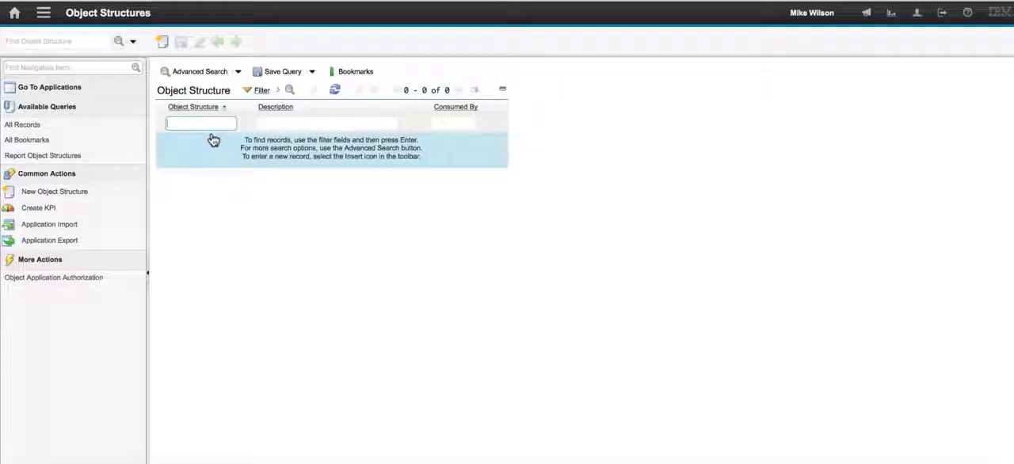
pyautogui.write('mxapiwodetail')
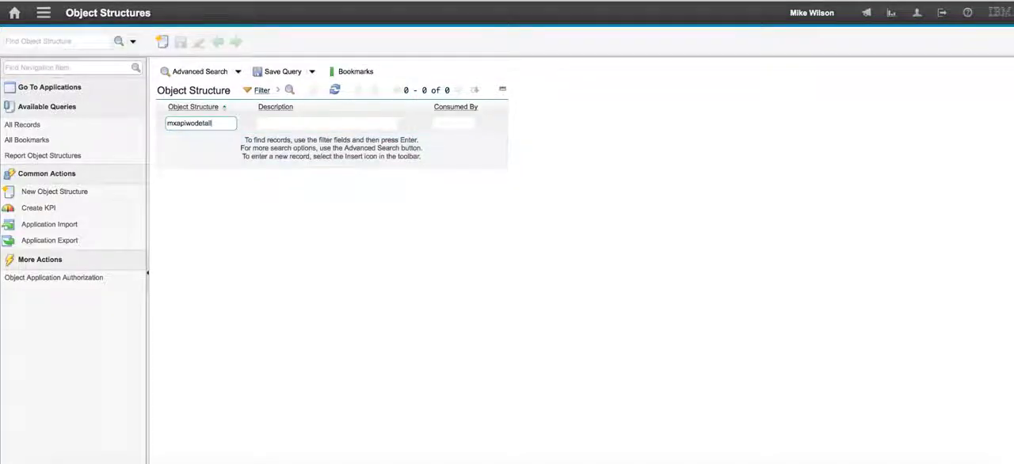
pyautogui.press('Return')
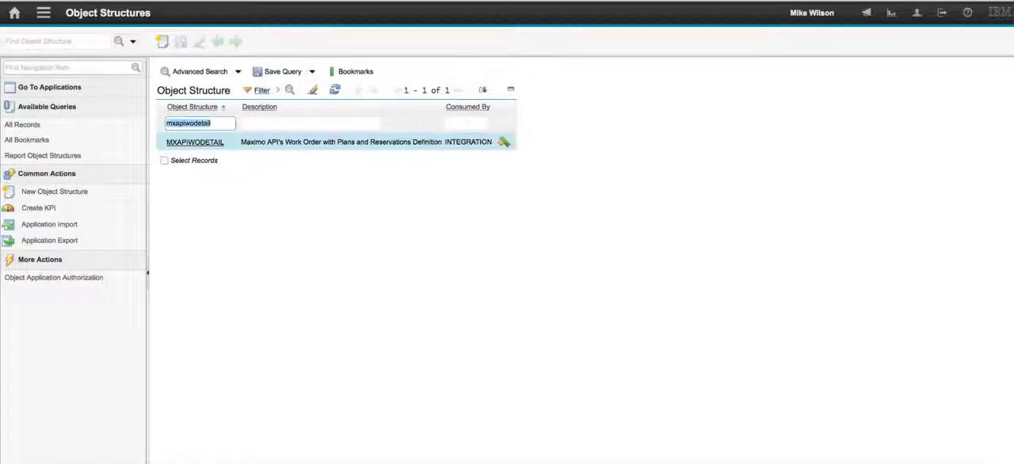
pyautogui.click(195, 143)
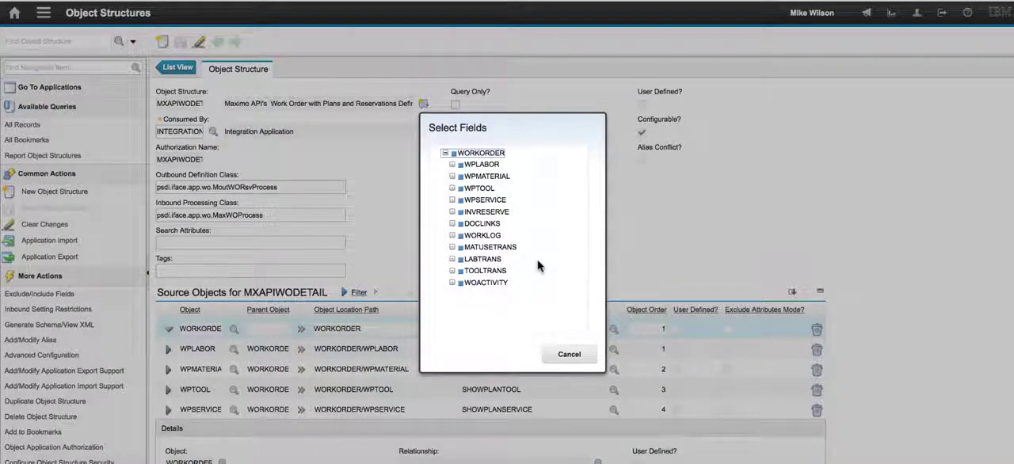
pyautogui.moveTo(435, 276)
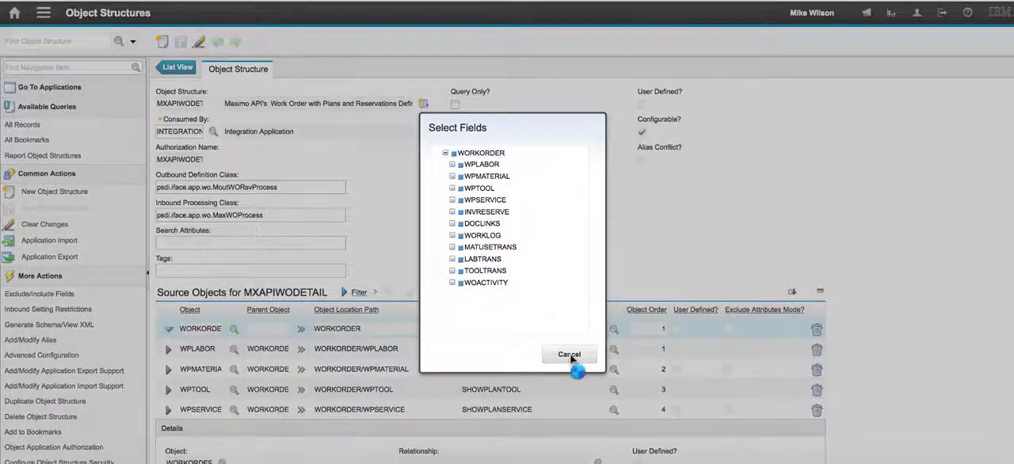
pyautogui.click(569, 355)
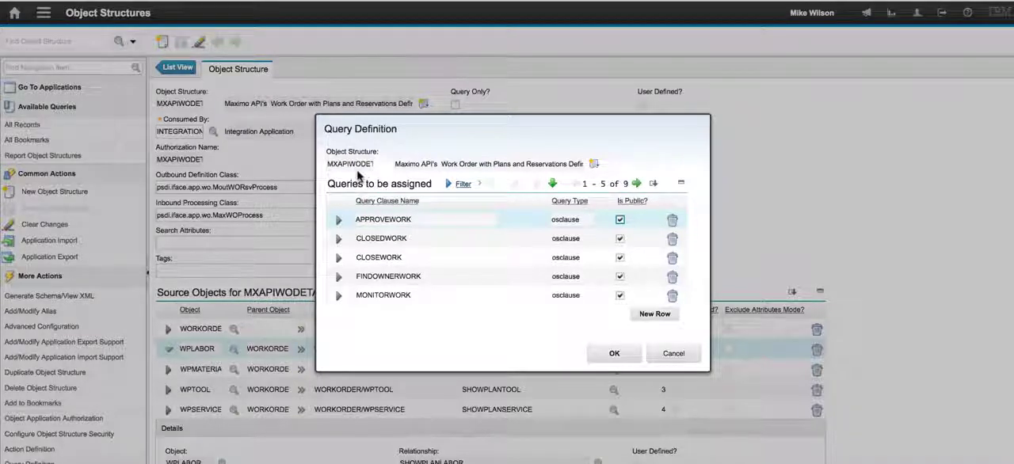
pyautogui.moveTo(637, 184)
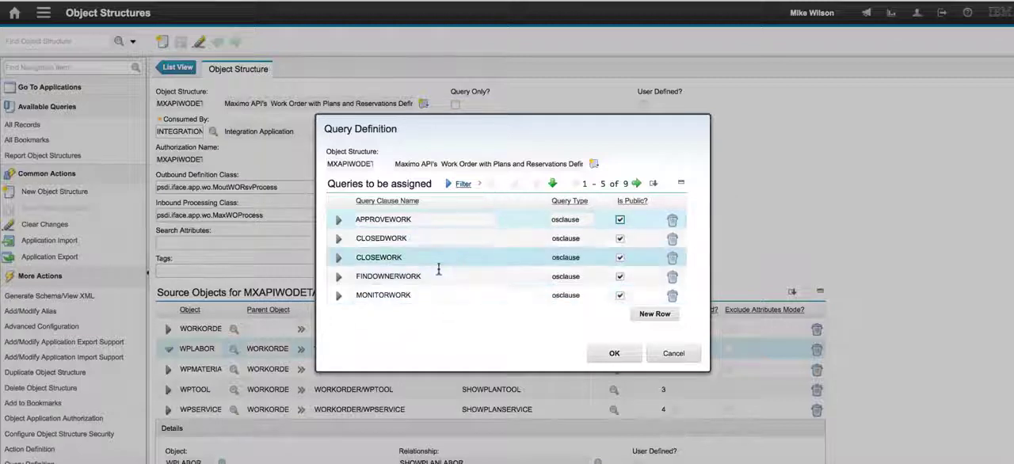
# Page through the nine saved queries and expand the APPROVEWORK query's details and clause.
pyautogui.click(637, 184)
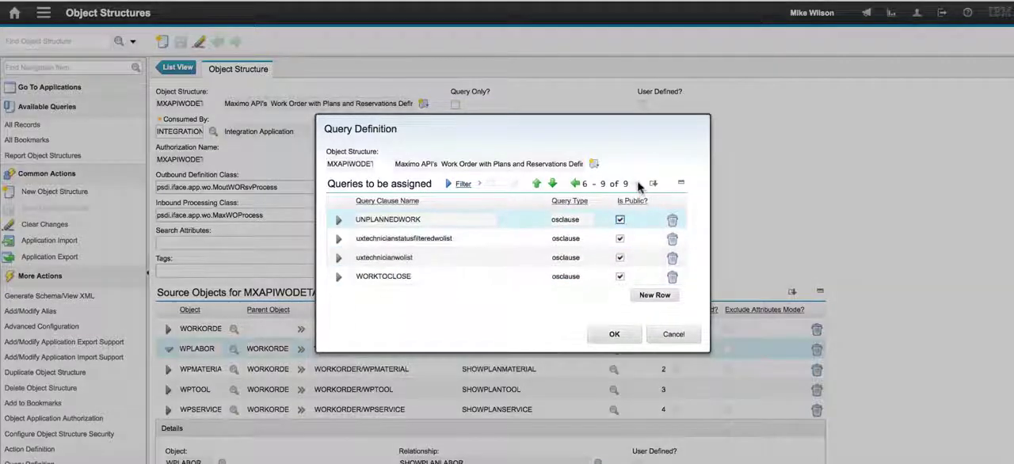
pyautogui.click(404, 237)
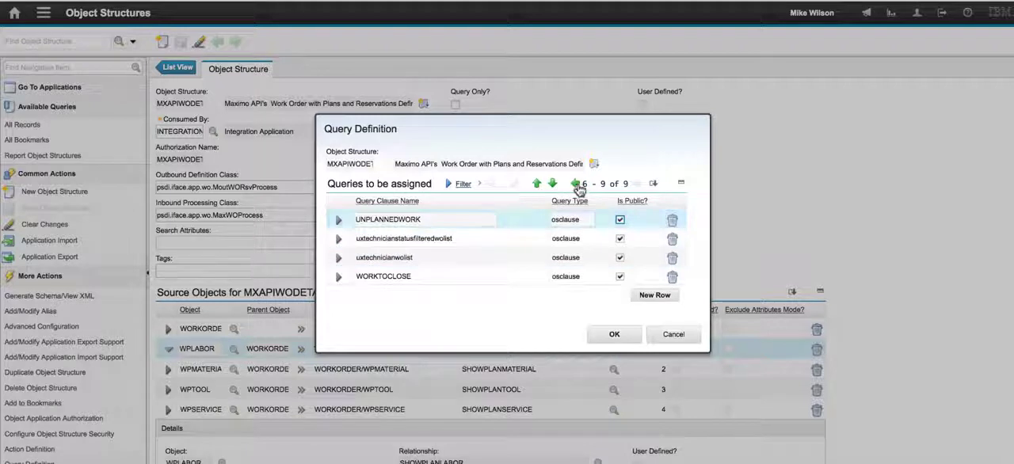
pyautogui.click(552, 184)
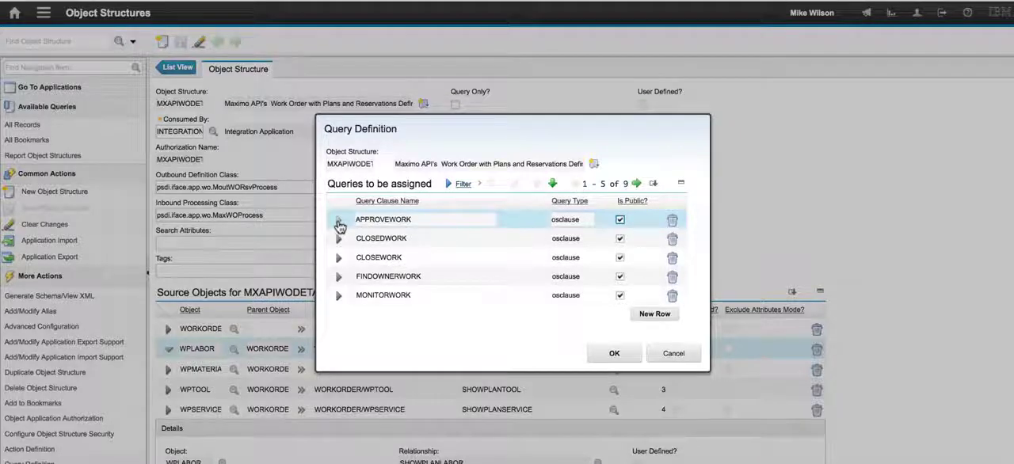
pyautogui.click(339, 222)
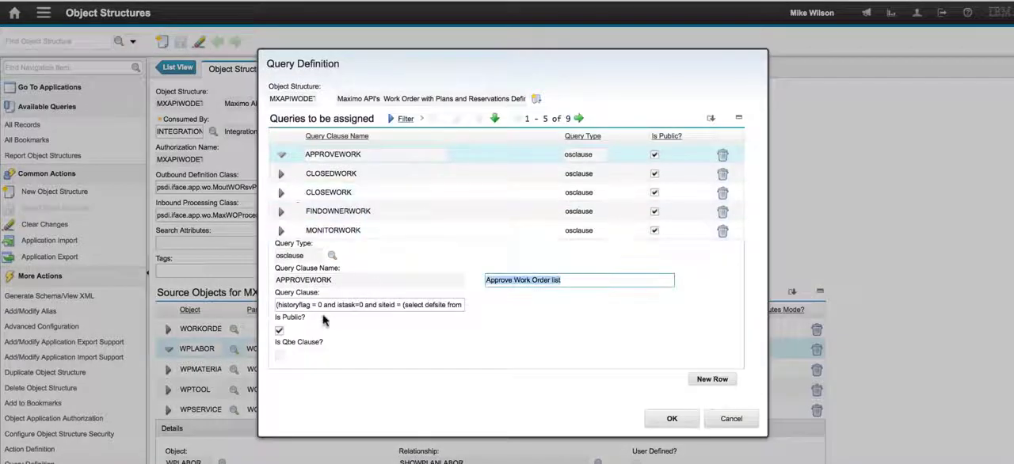
pyautogui.tripleClick(369, 305)
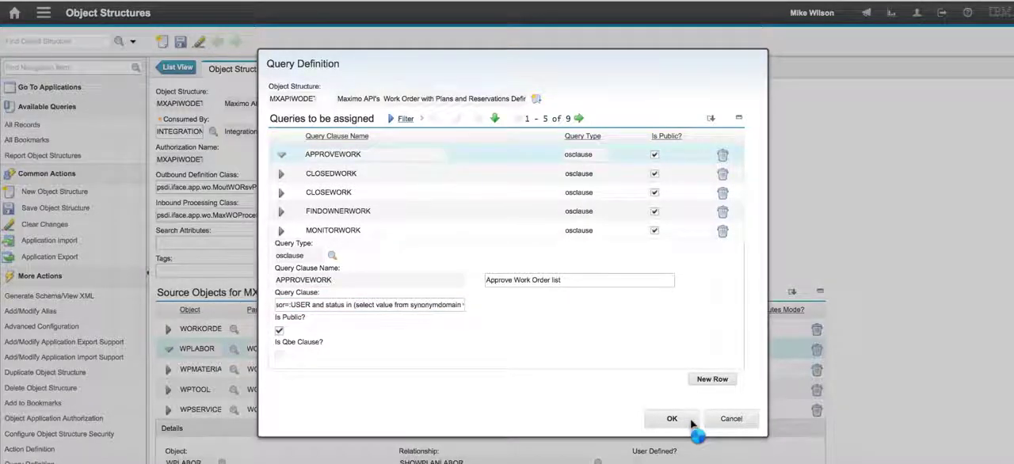
pyautogui.click(672, 418)
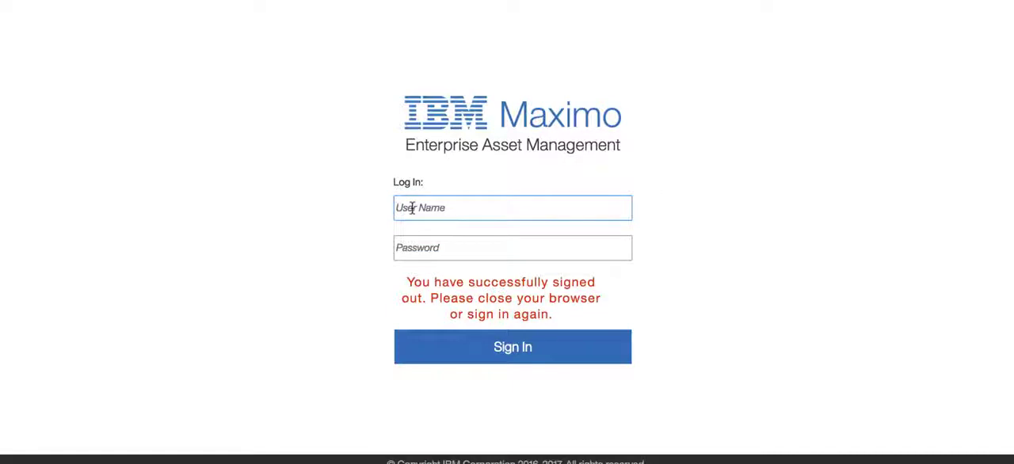
# Sign back into Maximo as the supervisor and land on the Work Supervision work center.
pyautogui.write('ed')
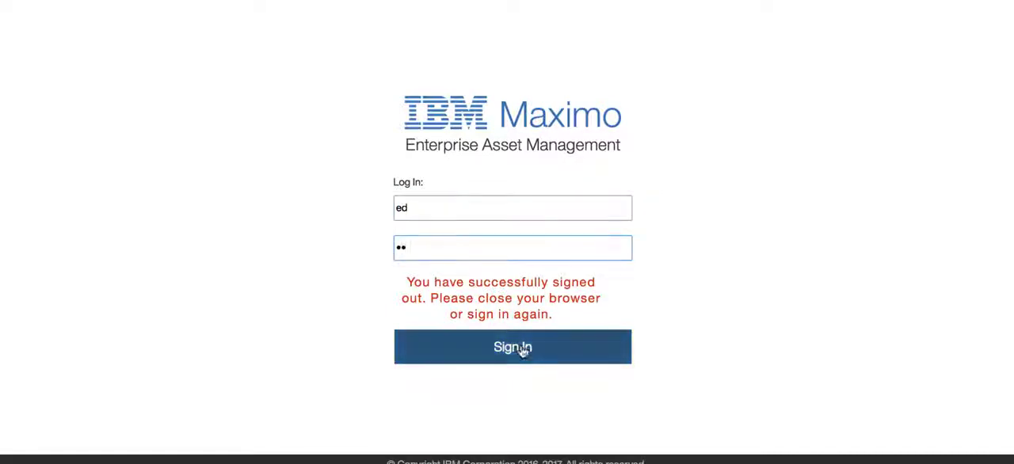
pyautogui.click(514, 347)
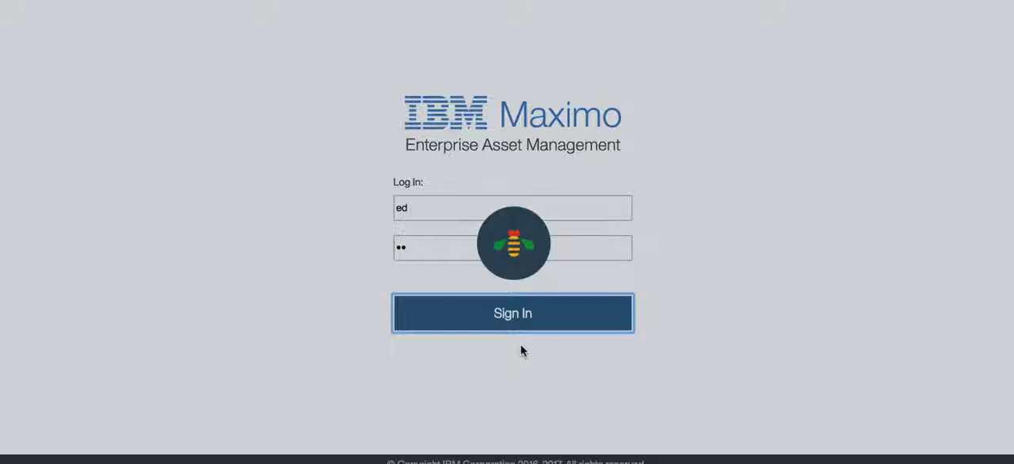
pyautogui.click(513, 313)
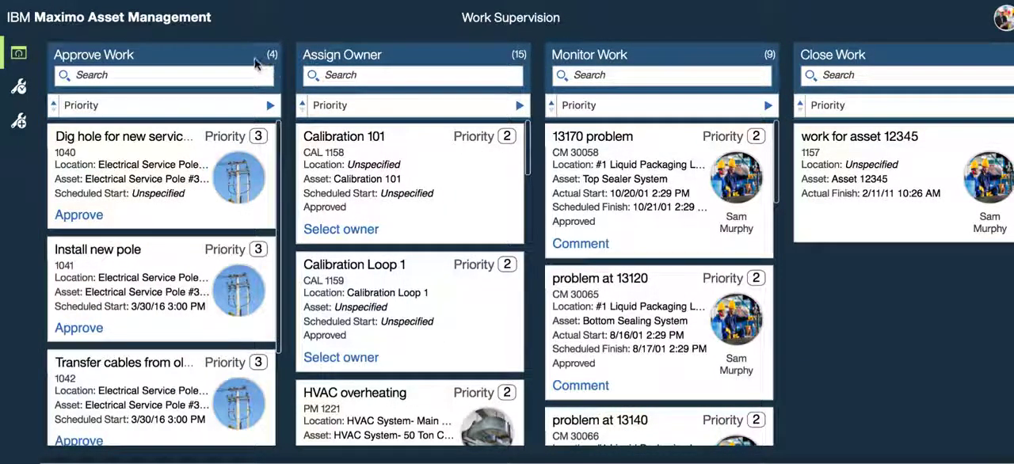
# Scroll through the Approve Work container showing only priority 3 work orders.
pyautogui.scroll(-3)
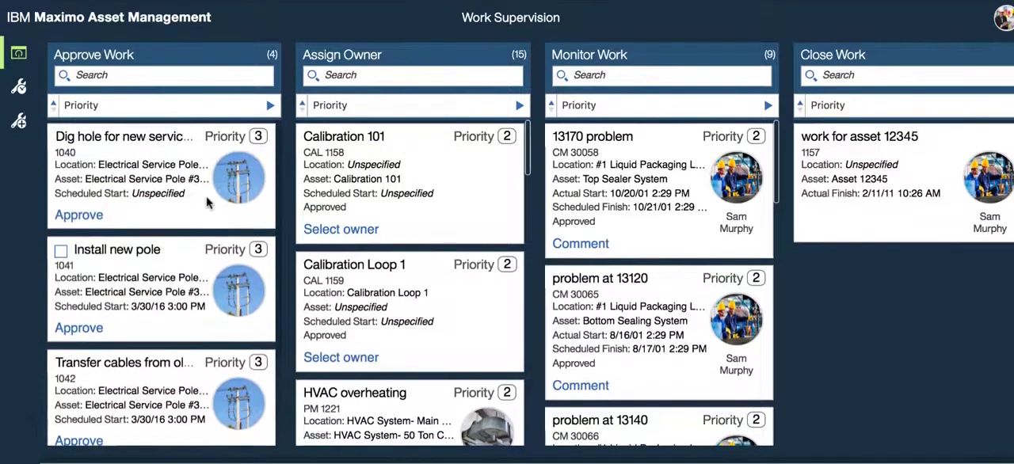
pyautogui.scroll(-3)
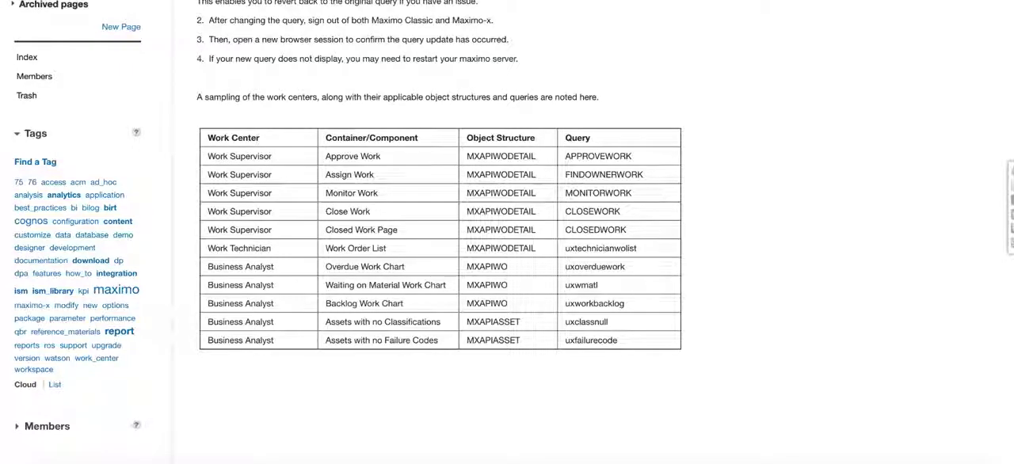
# Review the wiki's Work Center Object Structures page and its container query tables.
pyautogui.scroll(3)
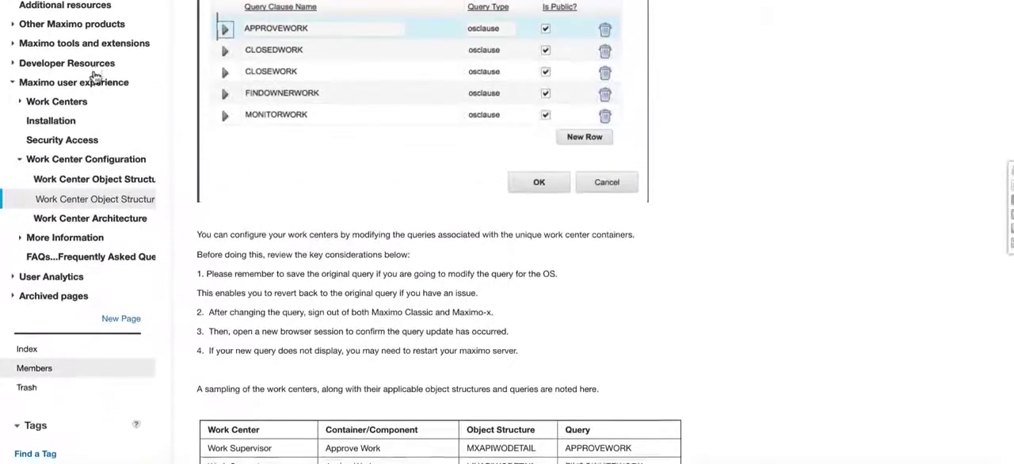
pyautogui.scroll(3)
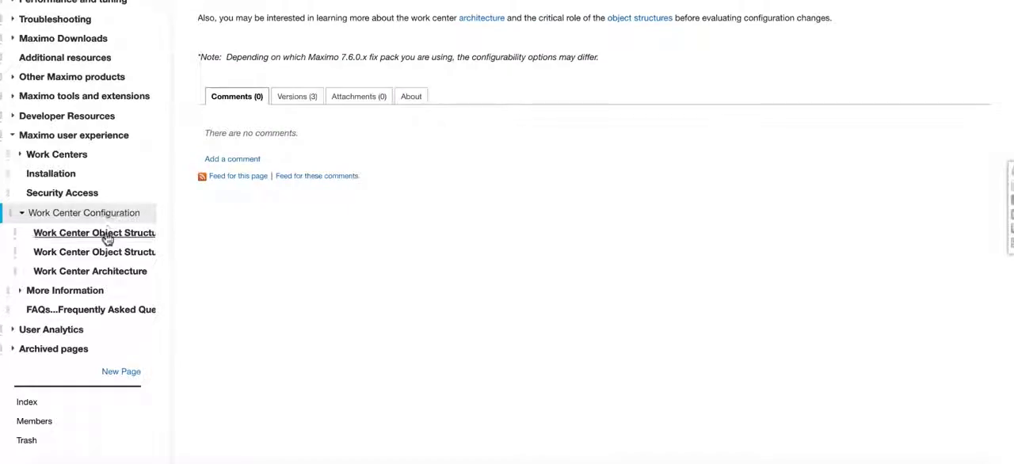
pyautogui.click(96, 232)
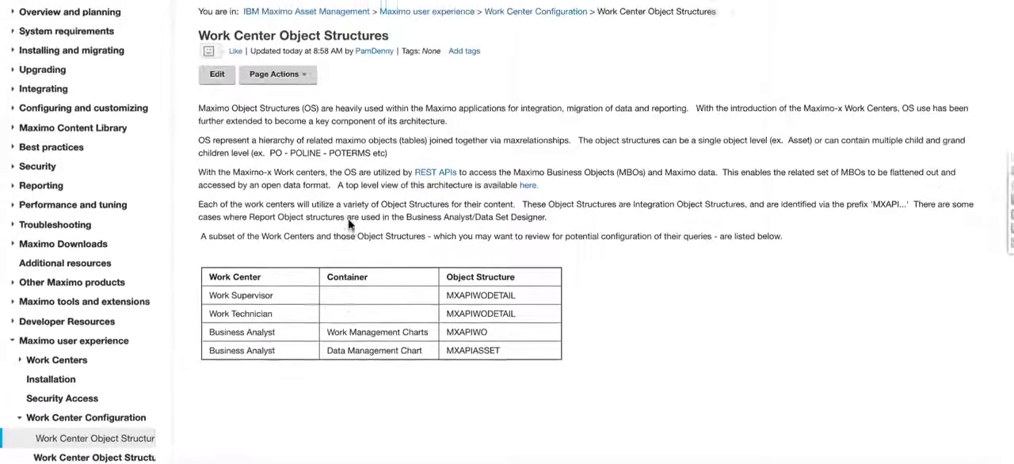
pyautogui.scroll(3)
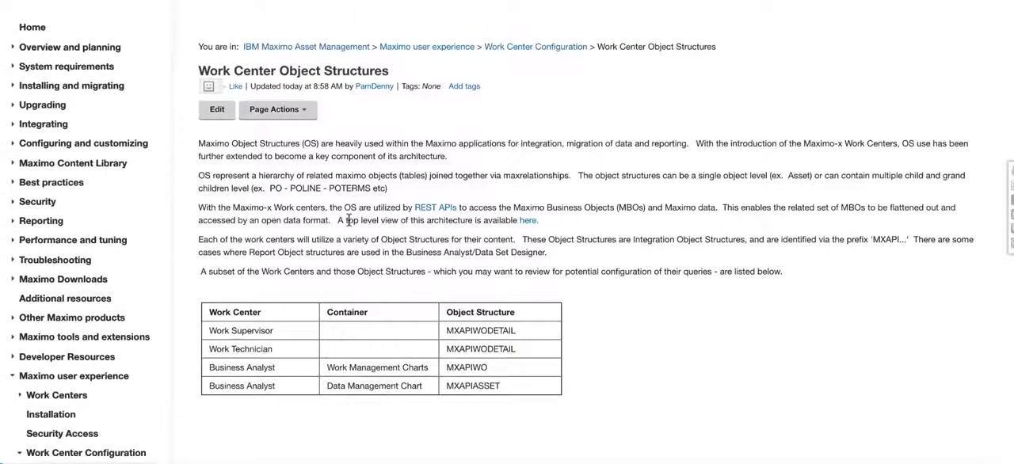
pyautogui.scroll(-3)
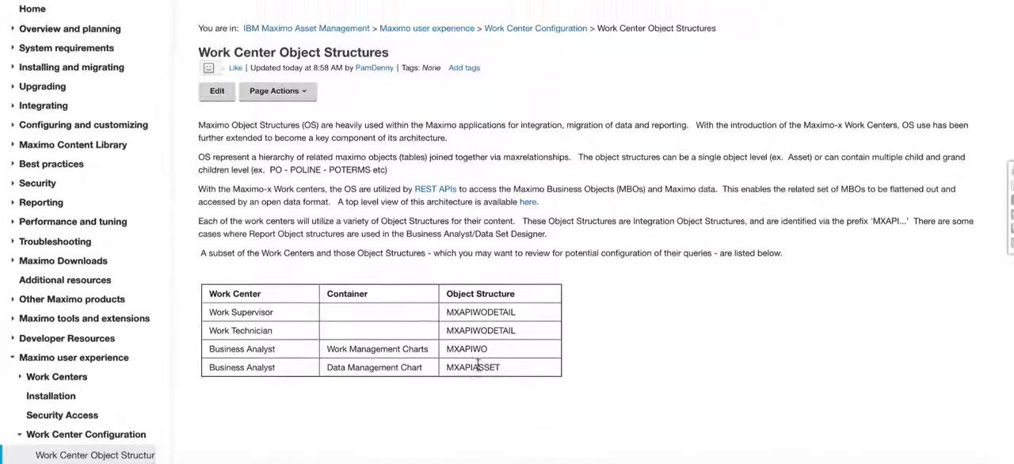
pyautogui.scroll(-3)
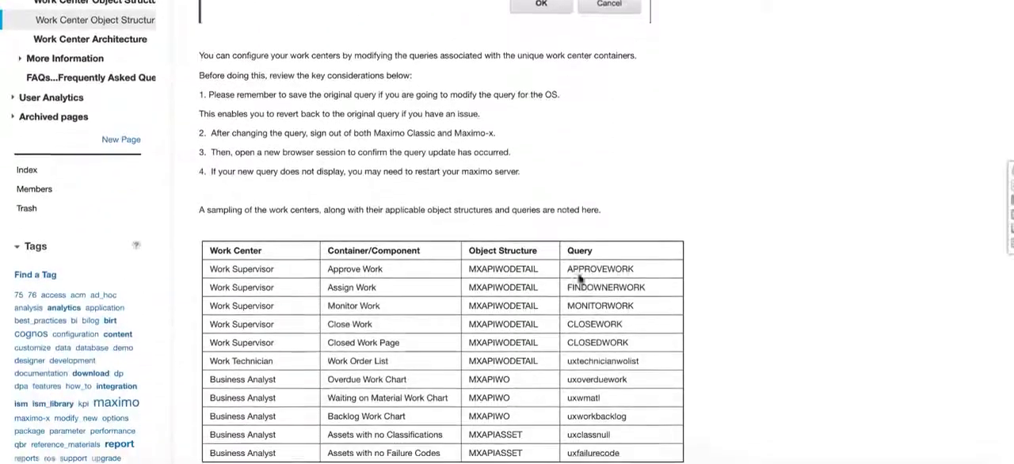
pyautogui.scroll(-3)
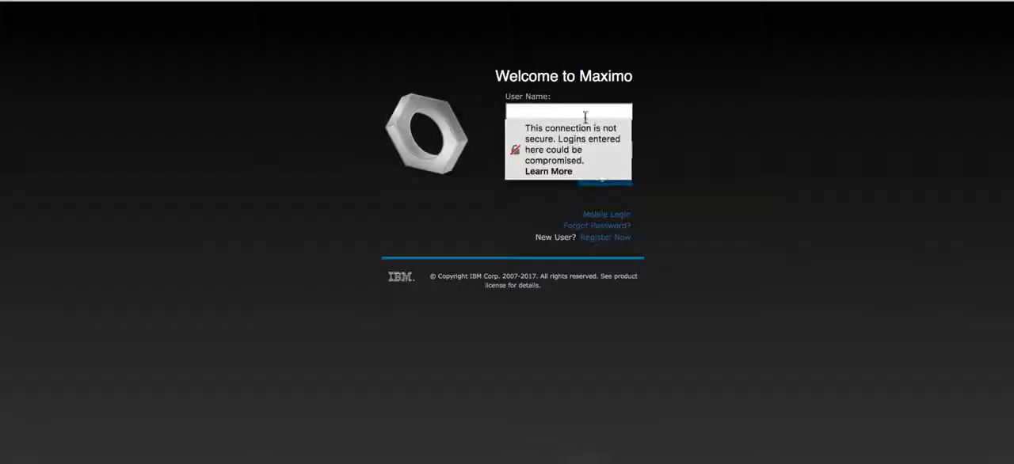
# Sign in as wilson and open Security Groups from the Start Center.
pyautogui.write('wilson')
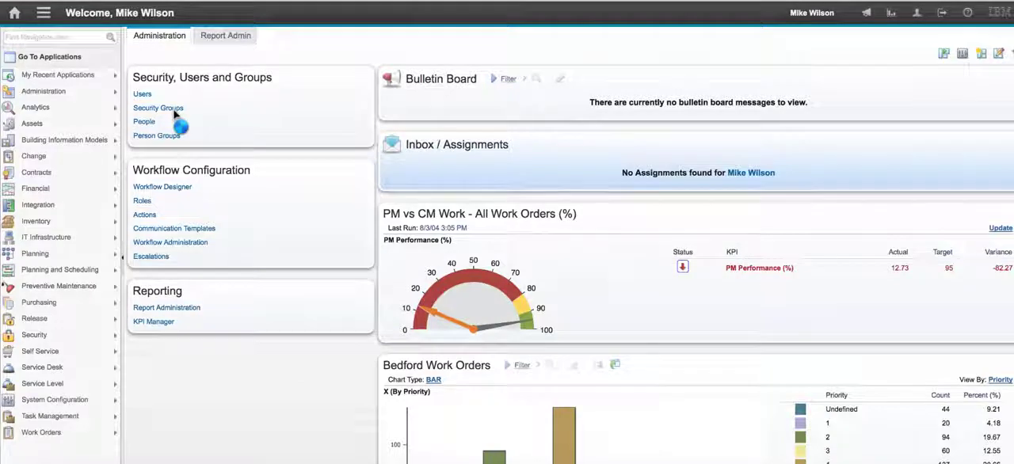
pyautogui.moveTo(269, 159)
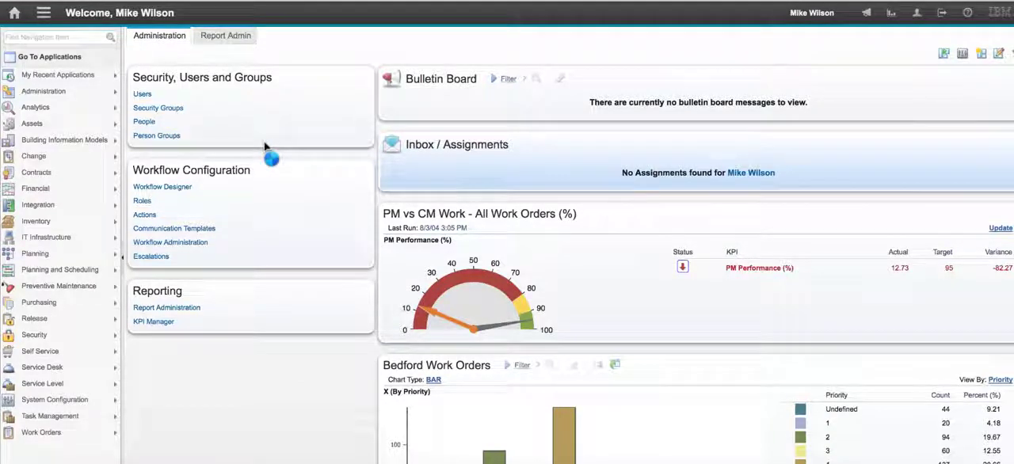
pyautogui.click(158, 107)
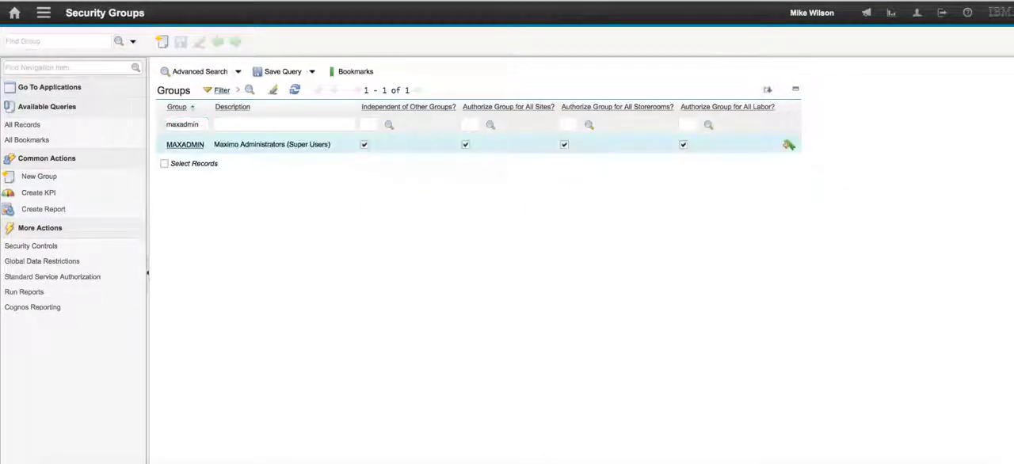
# Show MAXADMIN's application authorizations filtered to 'work' with Work Execution's options selected.
pyautogui.click(184, 145)
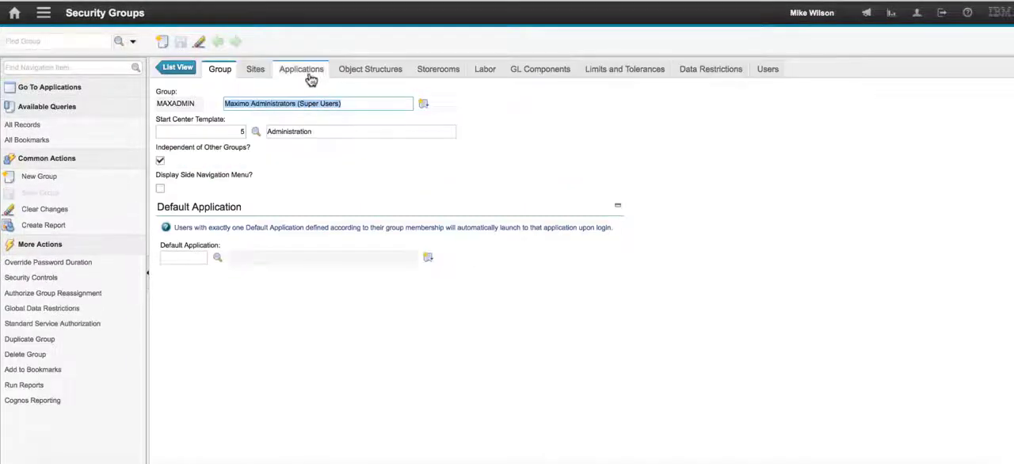
pyautogui.click(301, 70)
pyautogui.write('tech')
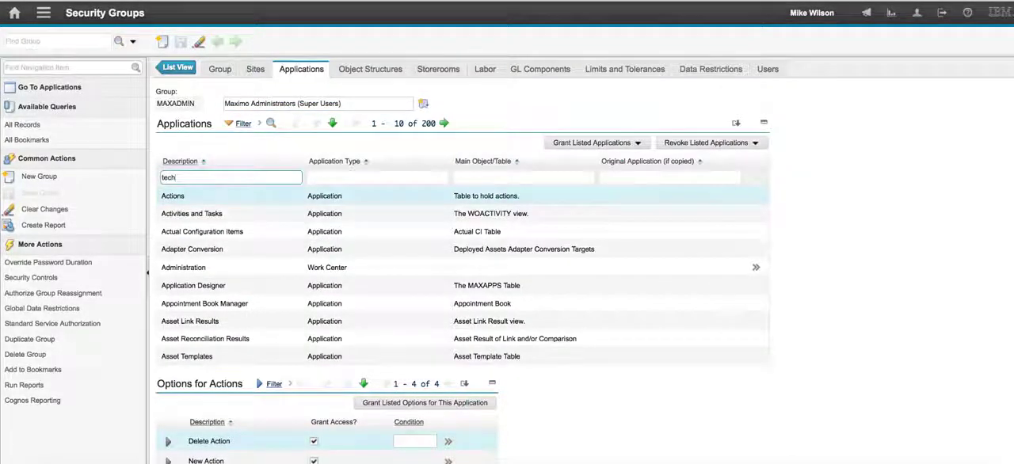
pyautogui.write('work')
pyautogui.press('Return')
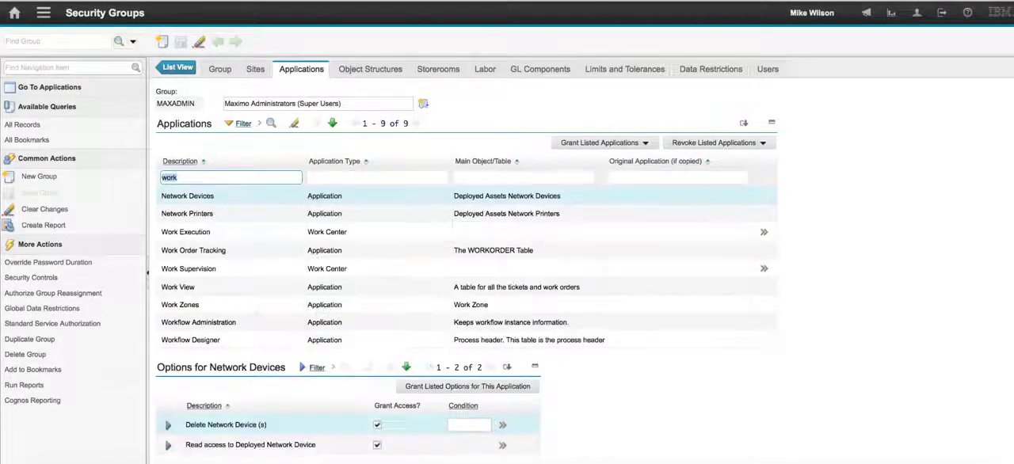
pyautogui.moveTo(421, 140)
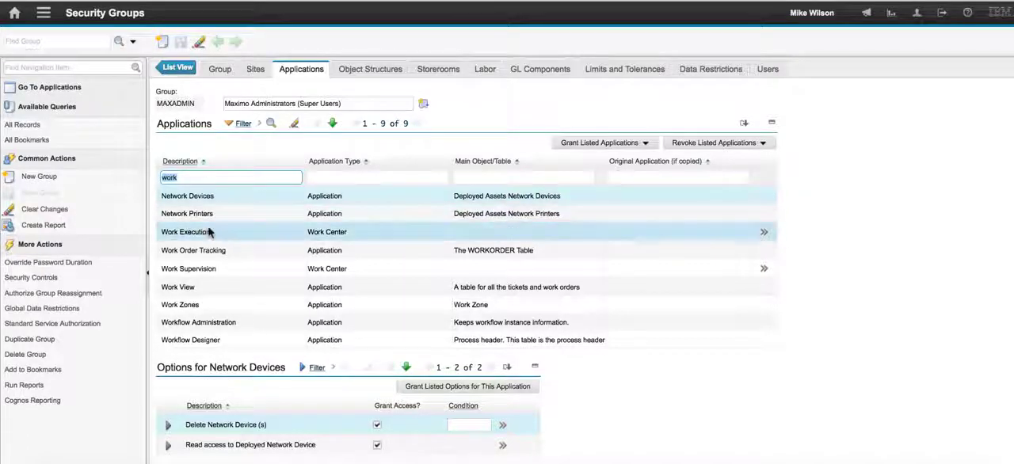
pyautogui.click(187, 231)
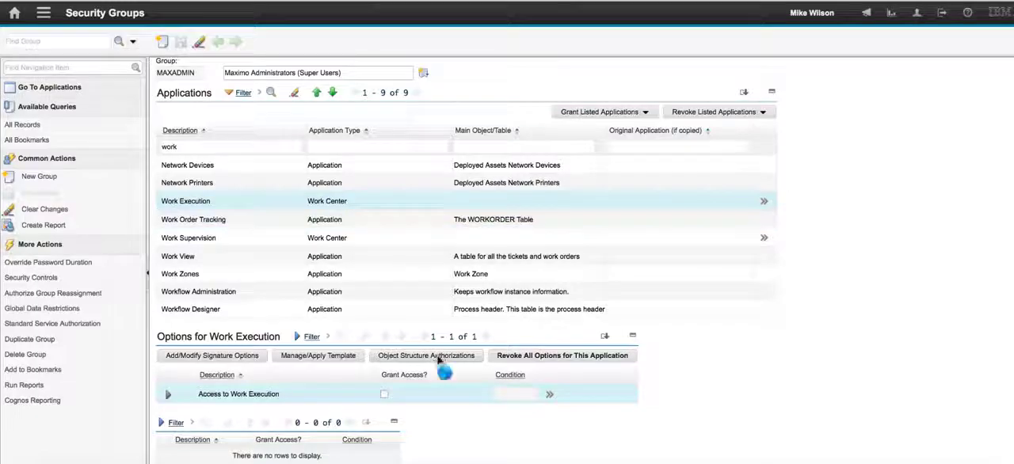
# List the 11 object structures authorized for Work Execution, including MXAPIWODETAIL and MXAPIWMASSIGNMENT.
pyautogui.click(426, 355)
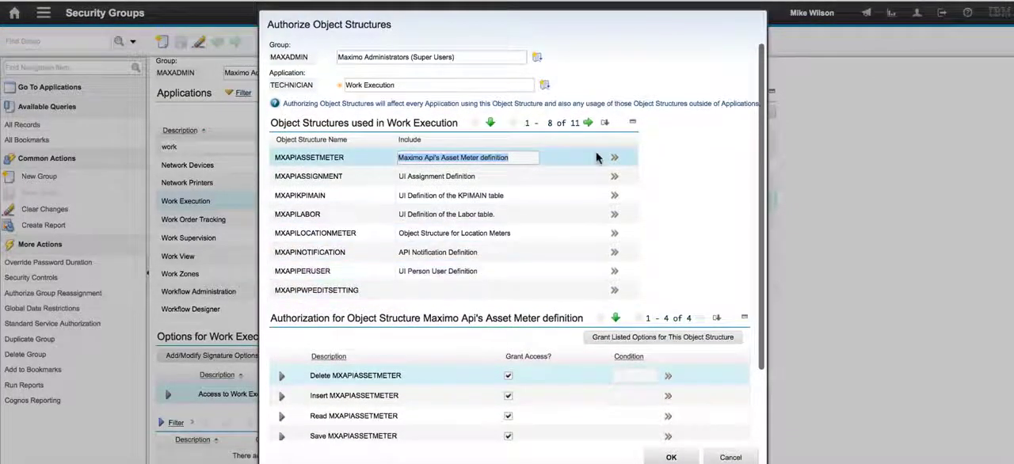
pyautogui.moveTo(602, 135)
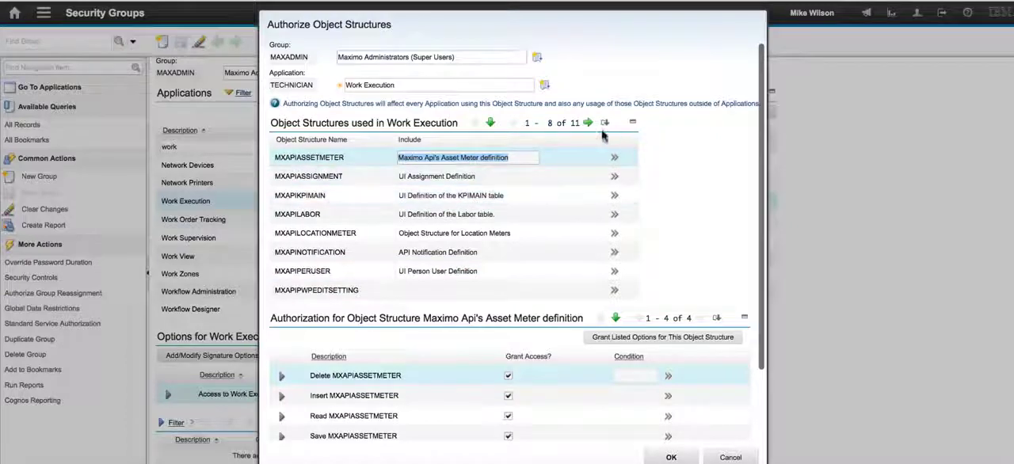
pyautogui.click(588, 125)
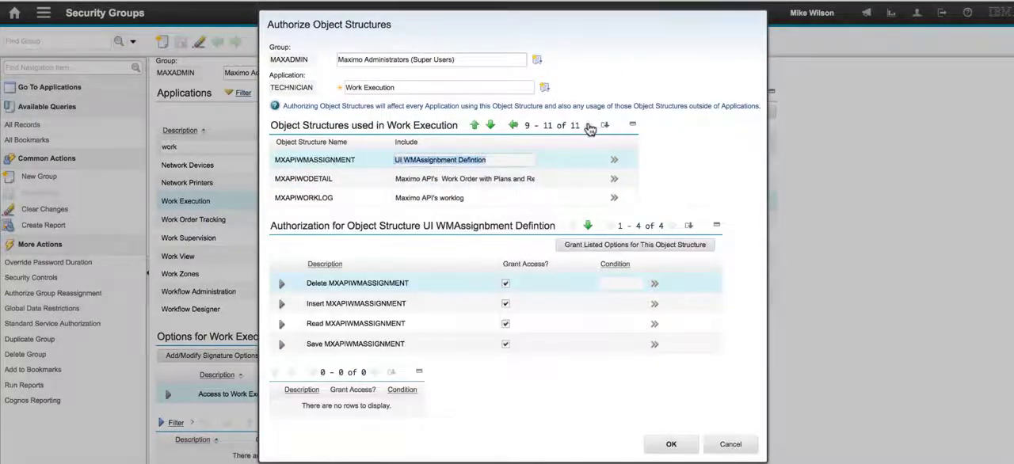